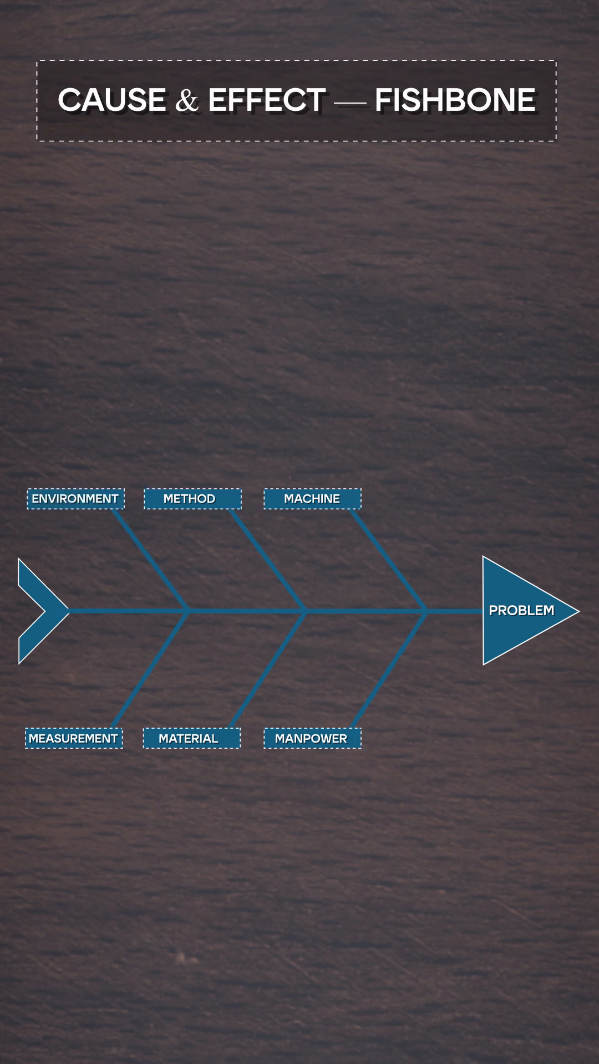
- Delete the ENVIRONMENT label and its upper-left bone, leaving five cause branches
{"action": "type", "text": "ENVIRO"}
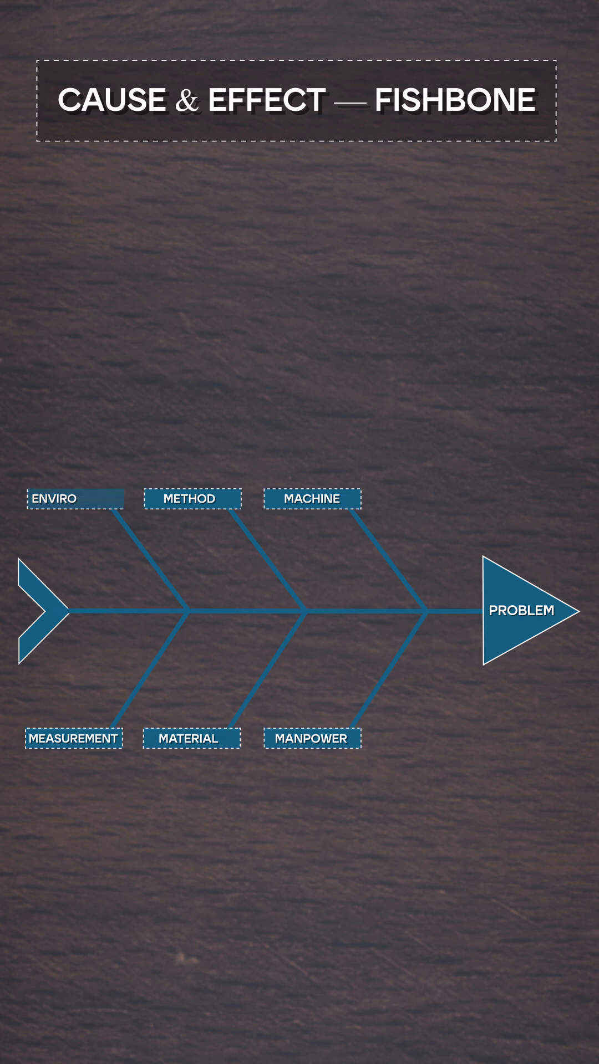
{"action": "left_click", "coordinate": [73, 498]}
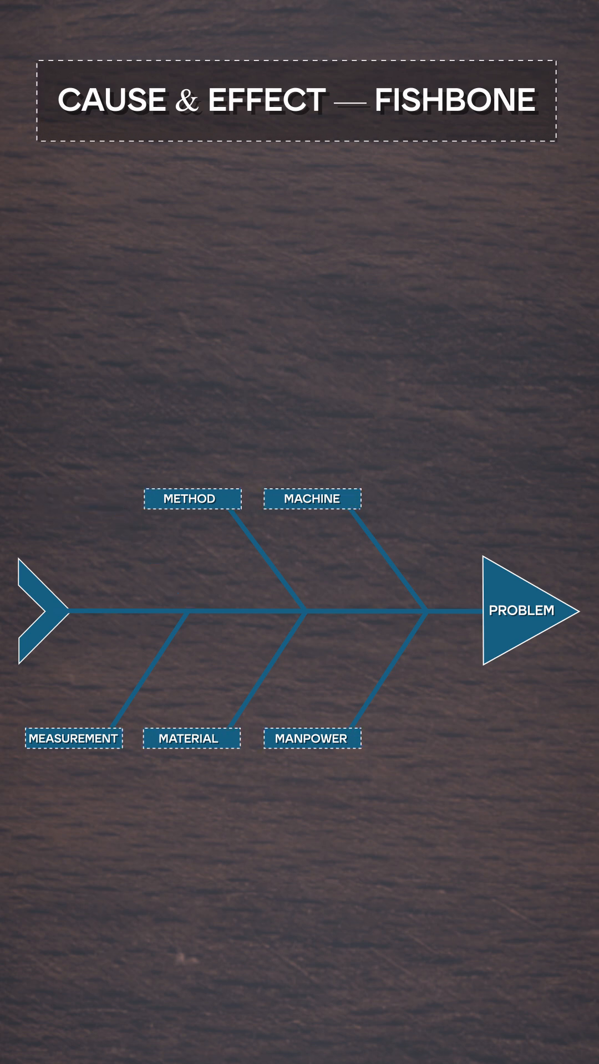